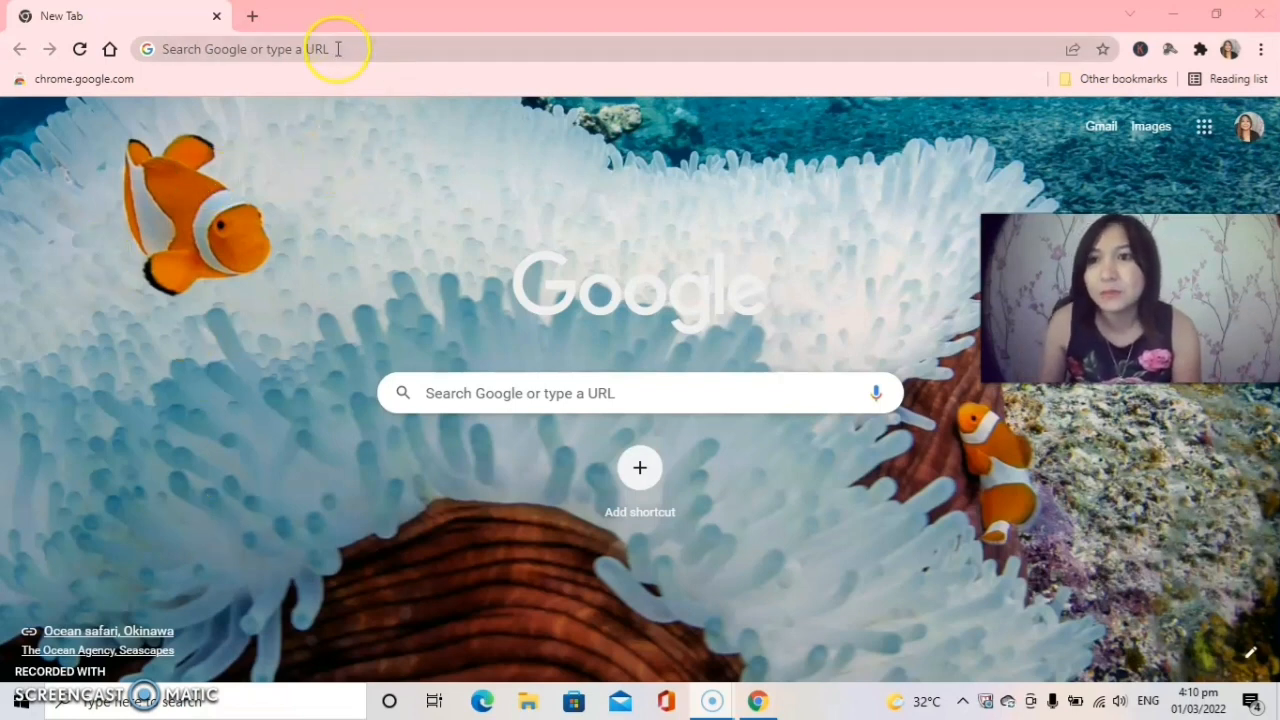
Search Google for "remove bg" from the Chrome address bar to reach remove.bg
click(300, 48)
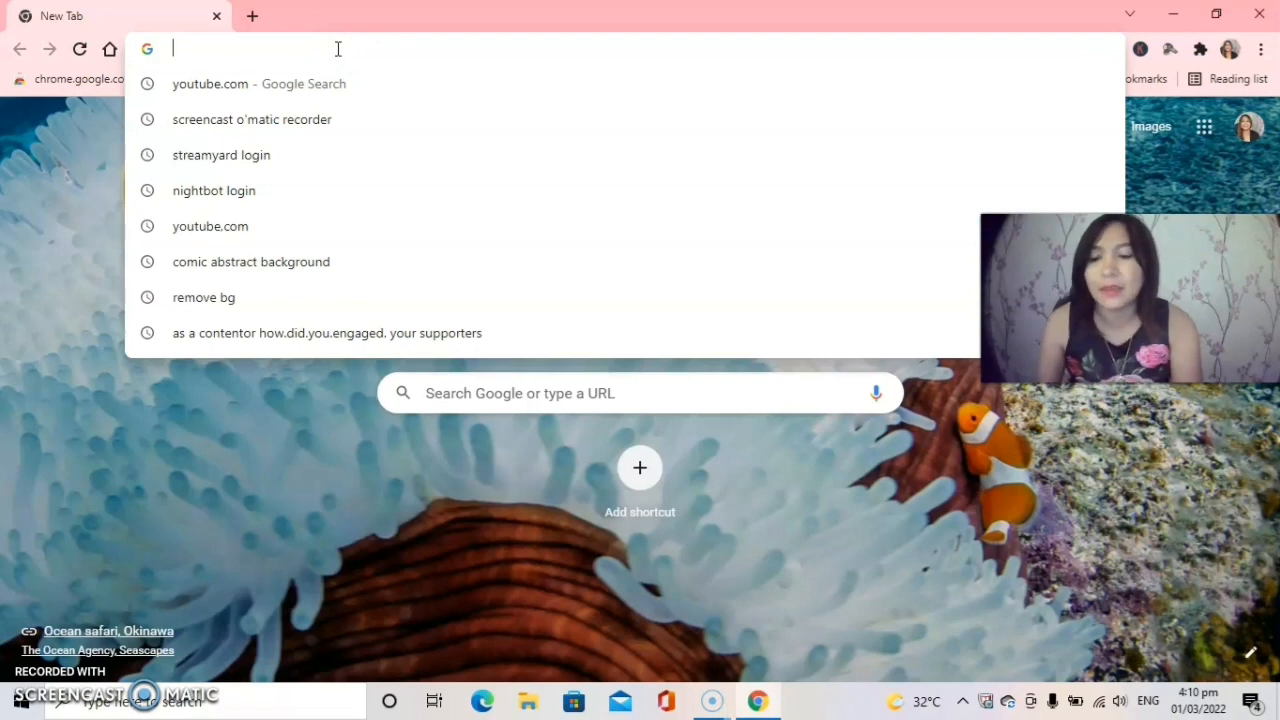
text(remove bg)
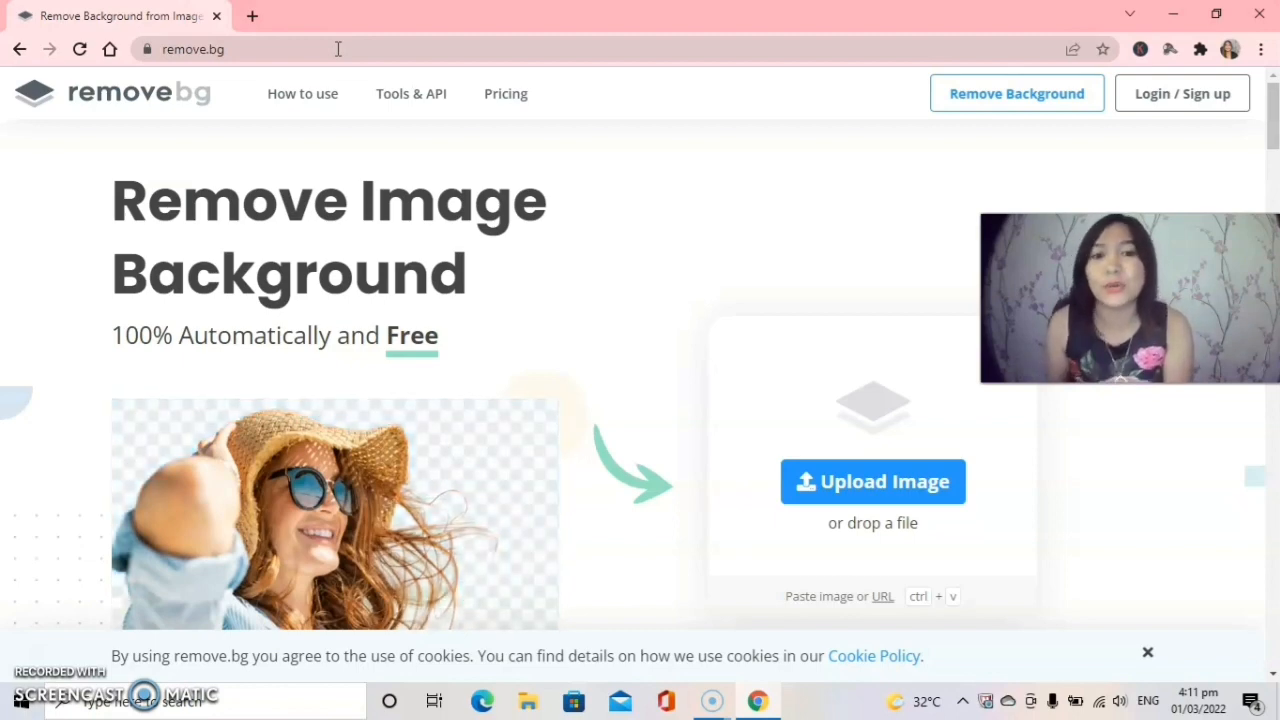
mouse_move(852, 504)
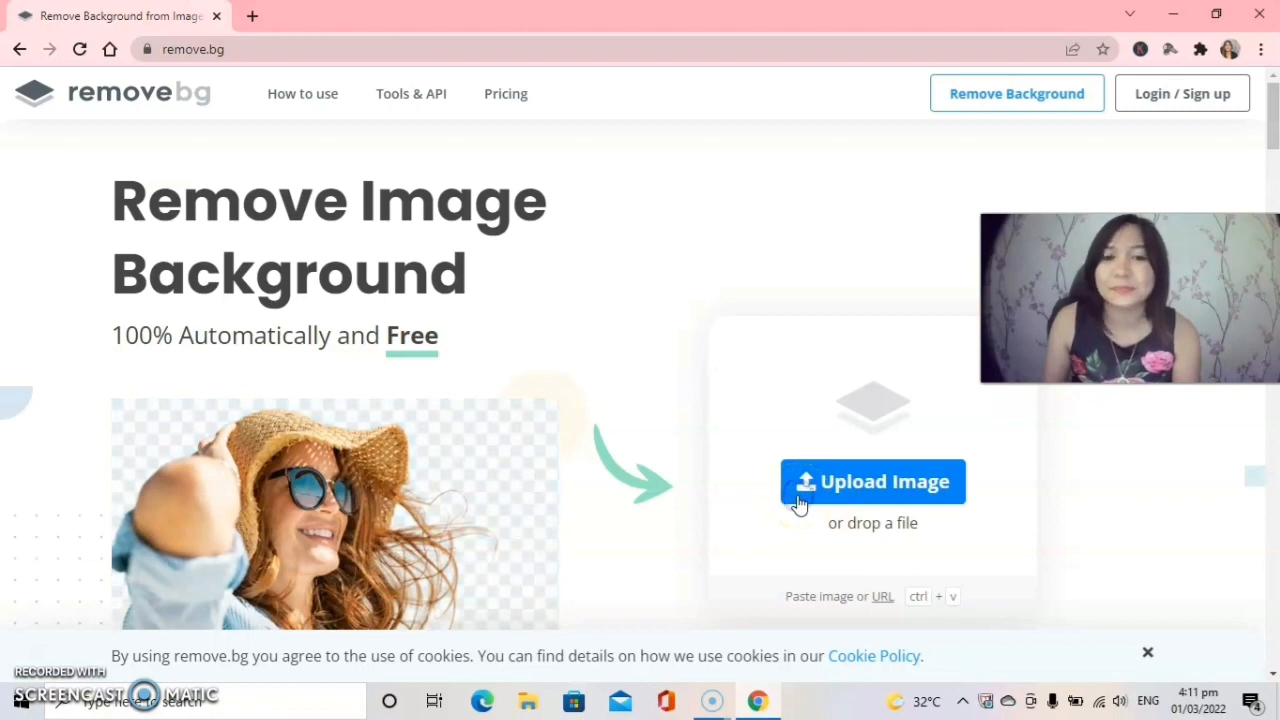
Go from the remove.bg homepage to its dedicated Upload Image page
click(872, 480)
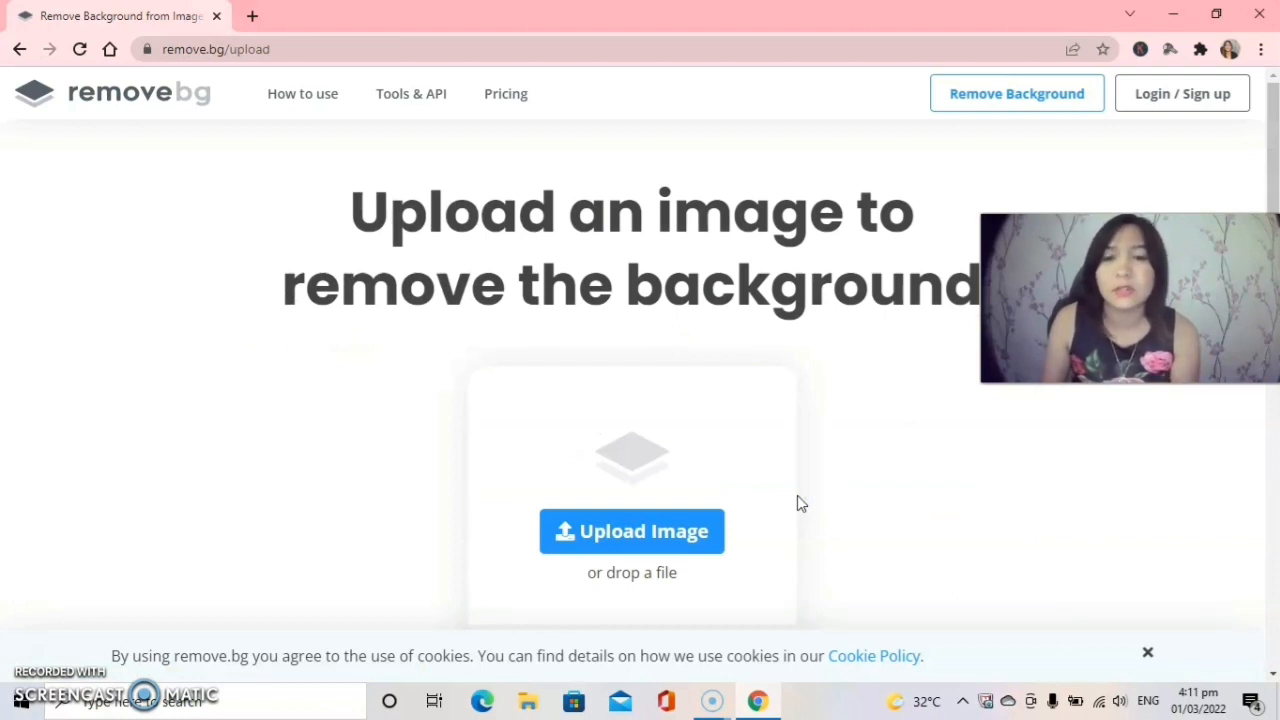
click(632, 532)
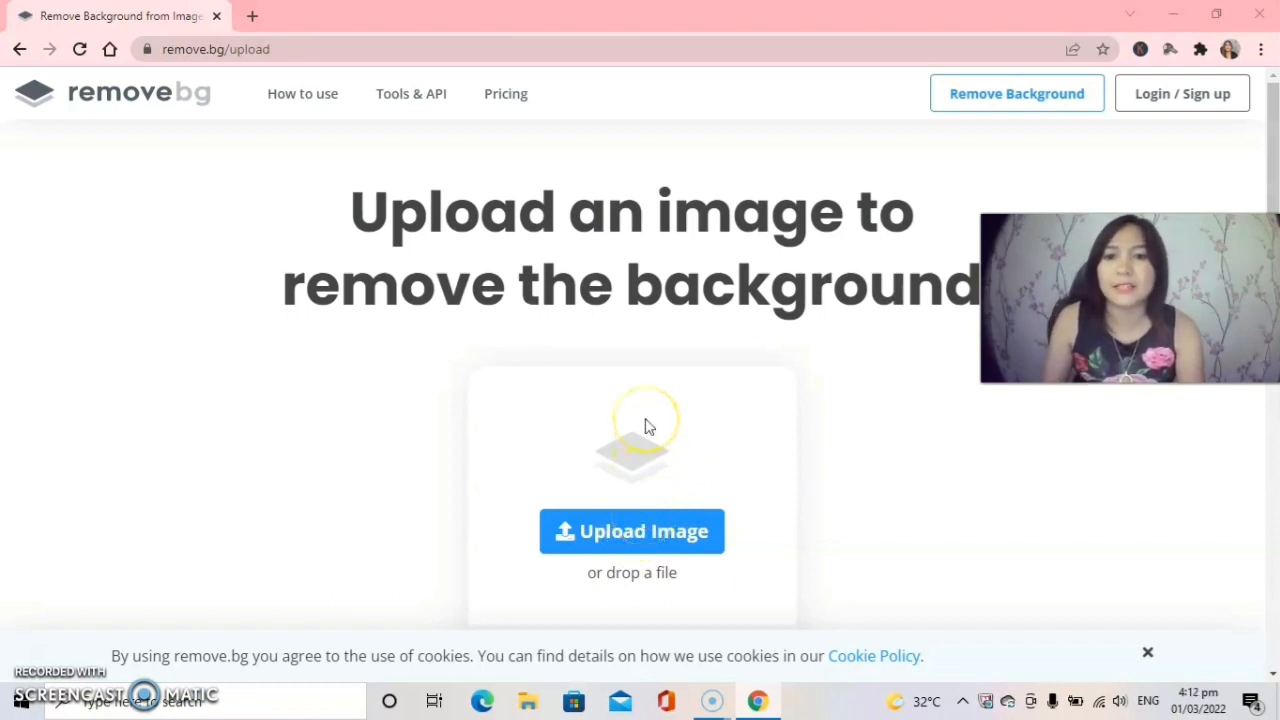
Select the portrait photo from the Documents folder in the Open dialog for upload
click(632, 532)
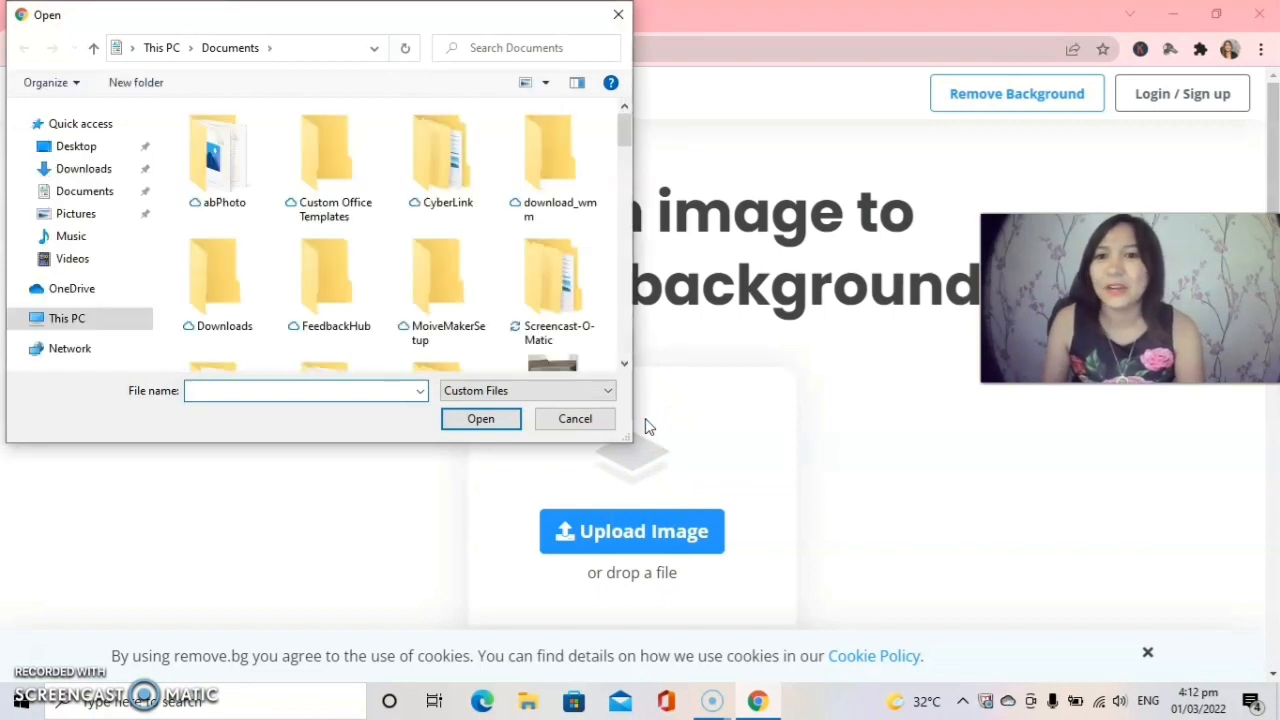
mouse_move(556, 248)
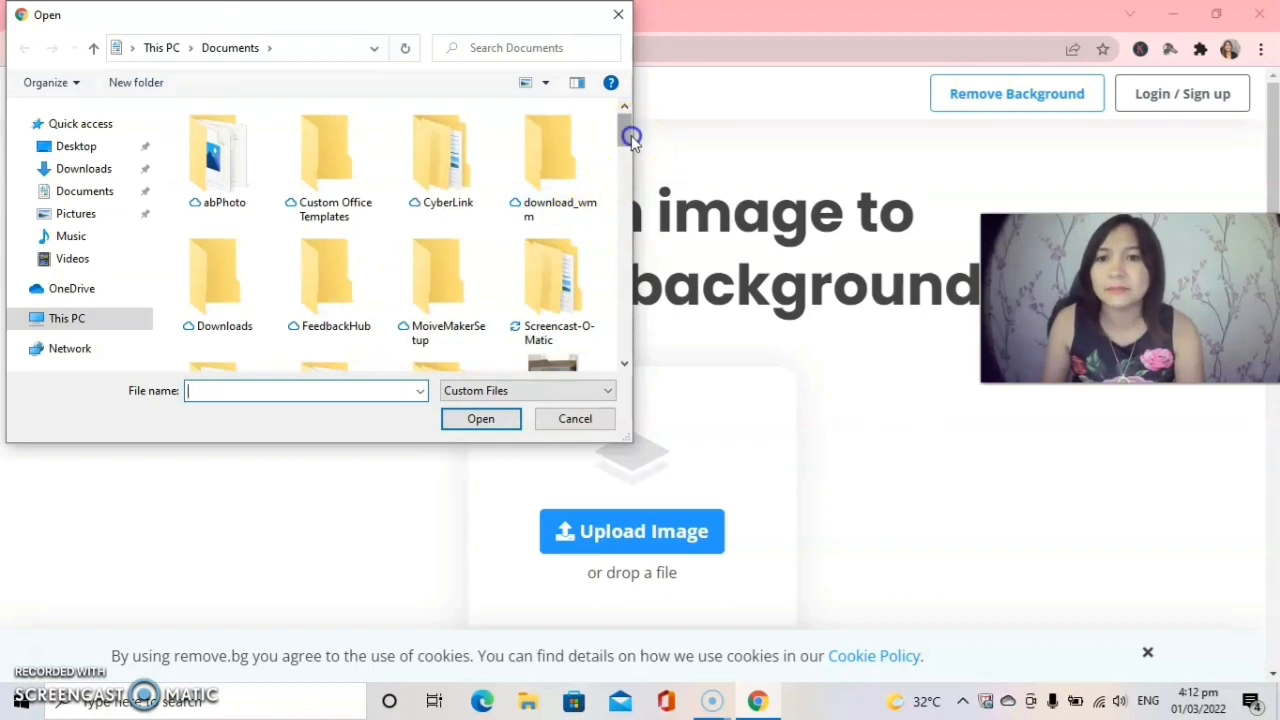
scroll(down, 3)
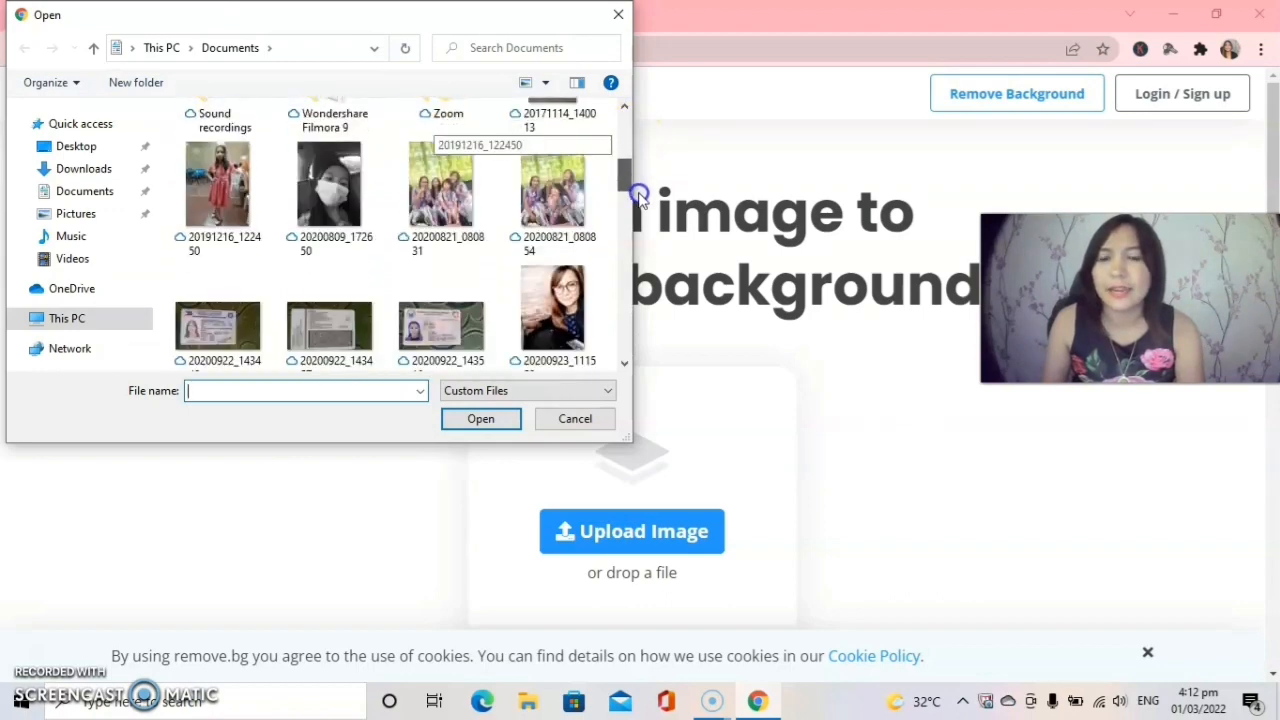
scroll(down, 3)
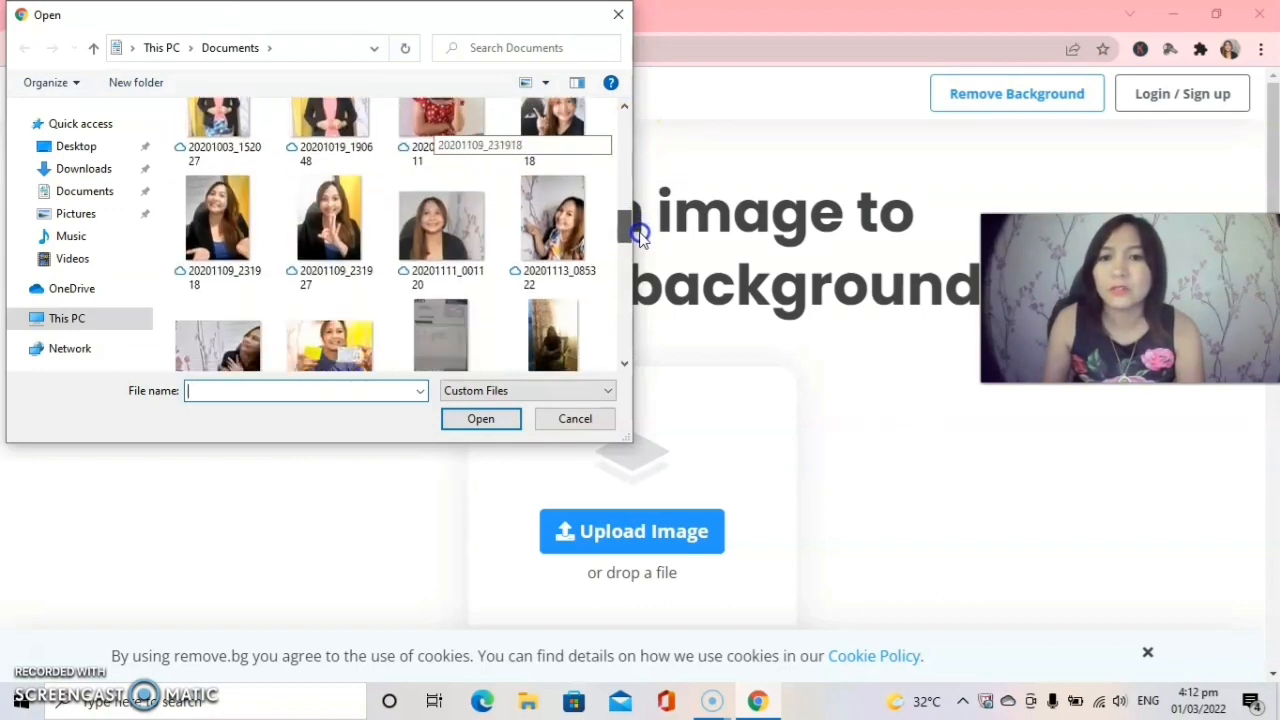
scroll(down, 3)
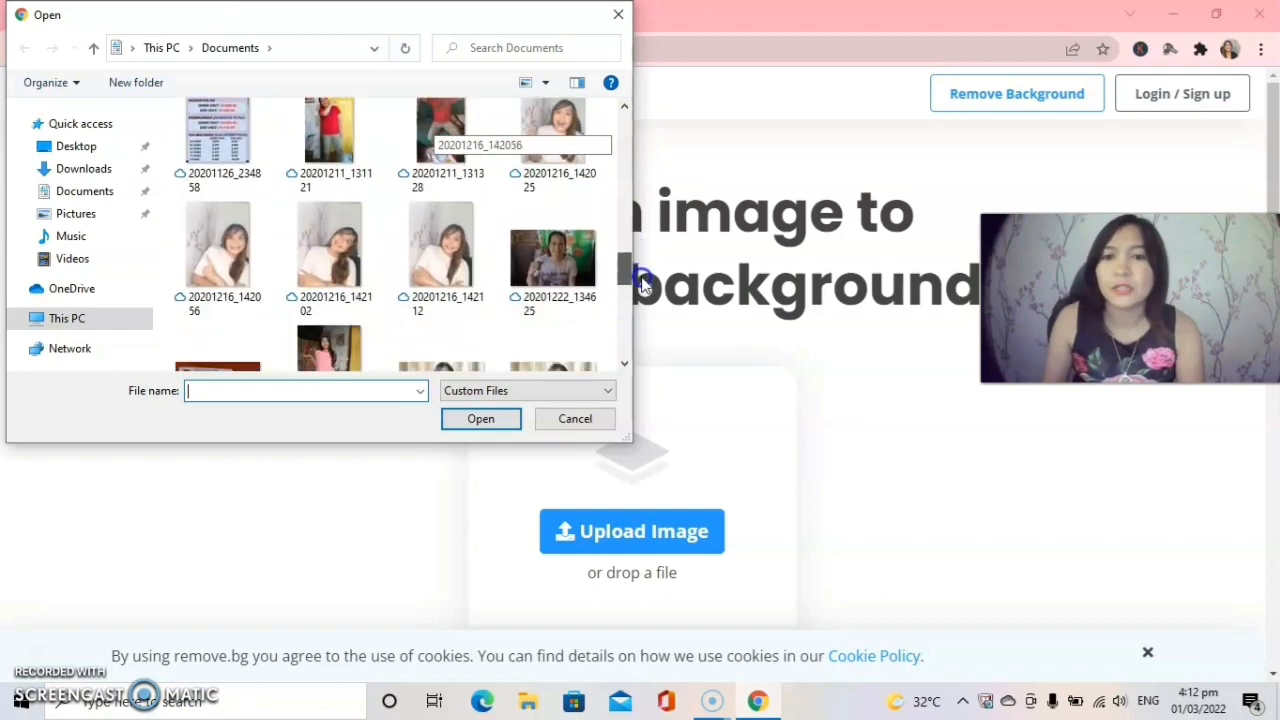
scroll(down, 3)
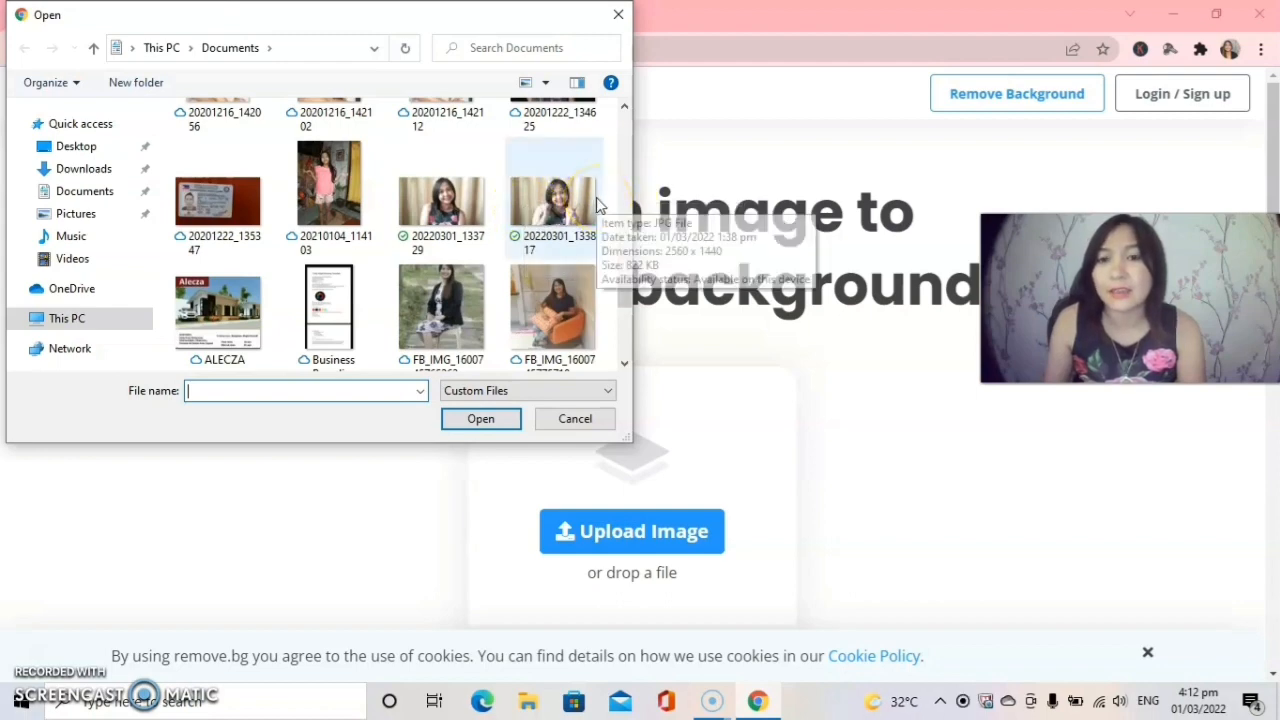
click(552, 190)
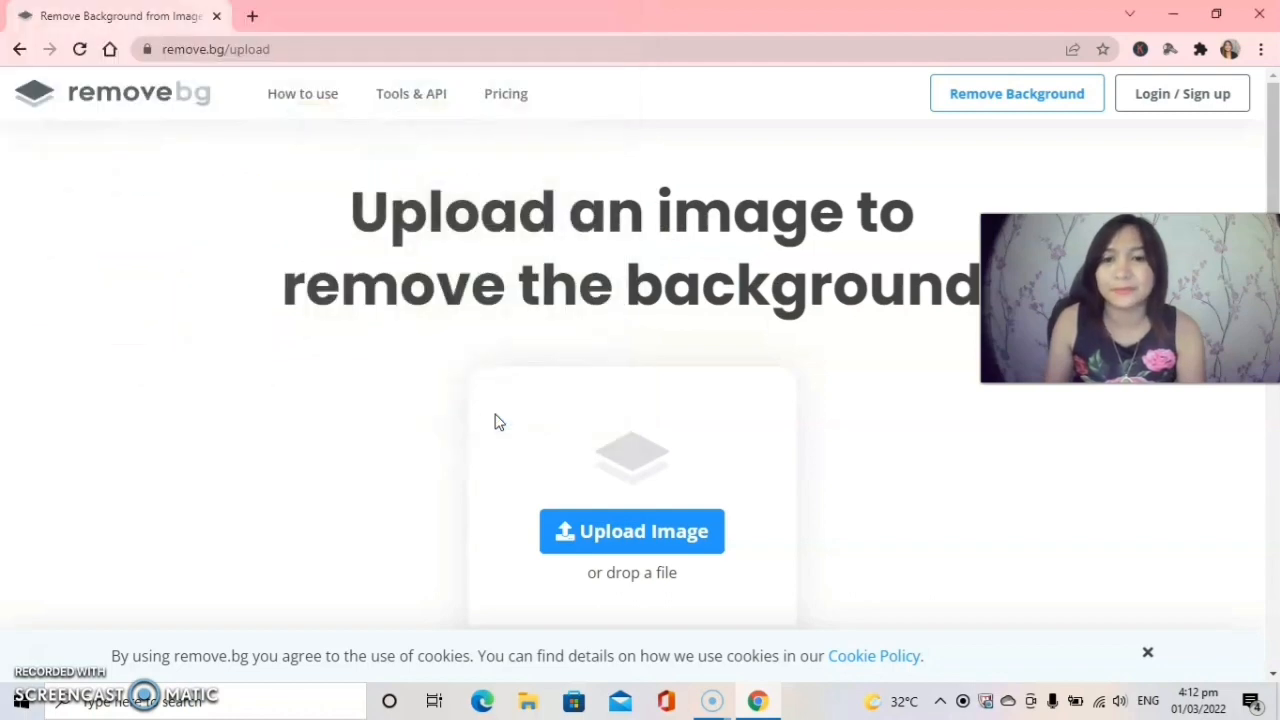
Upload the portrait so remove.bg cuts out the curtain background to transparent
click(632, 532)
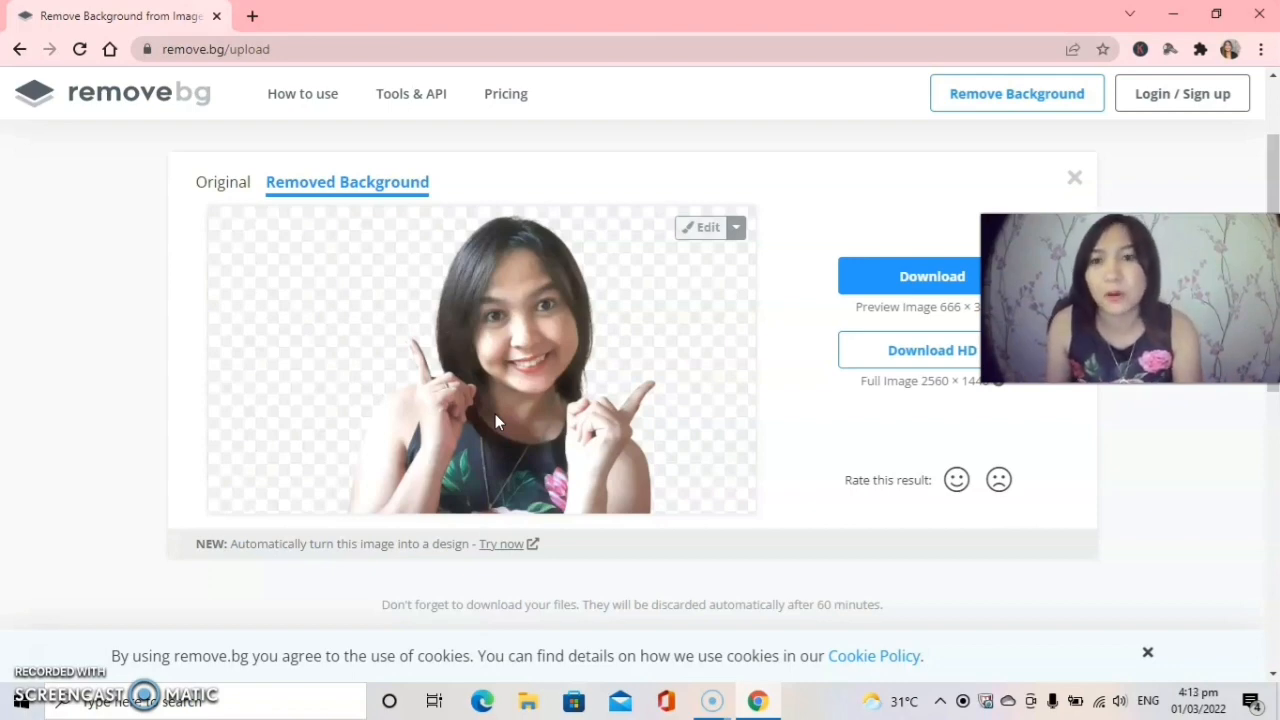
click(224, 182)
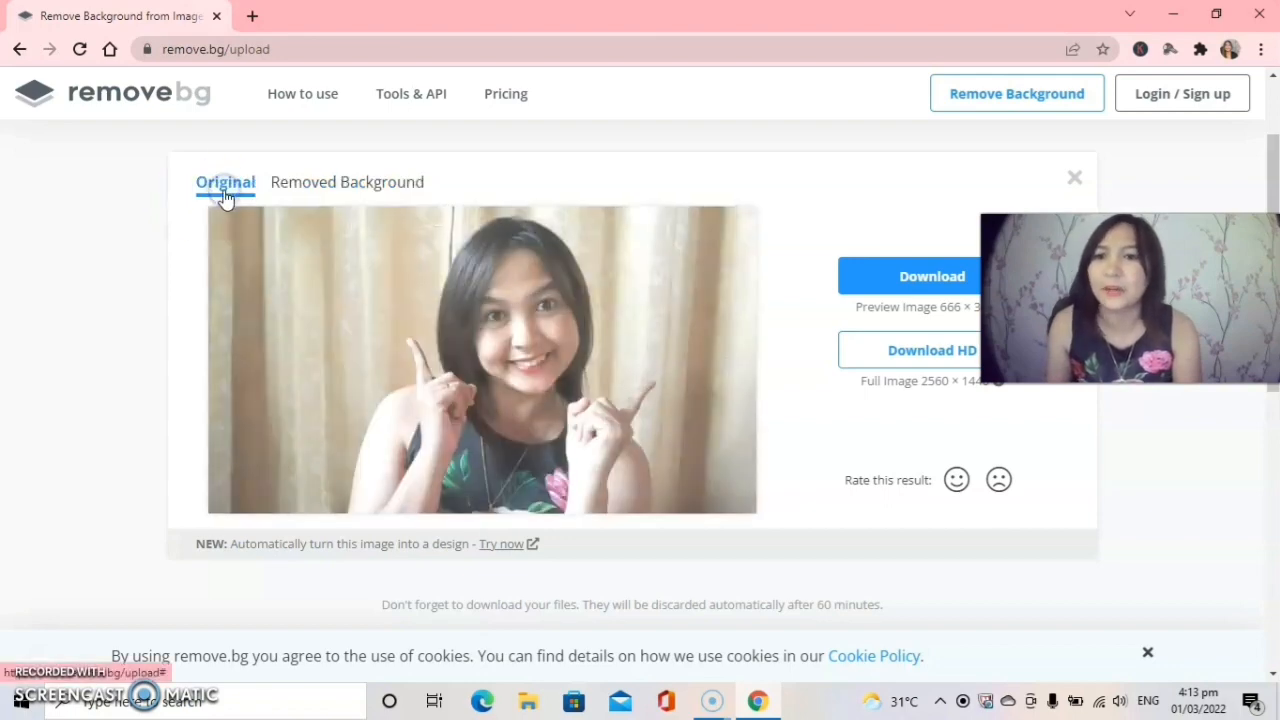
mouse_move(258, 470)
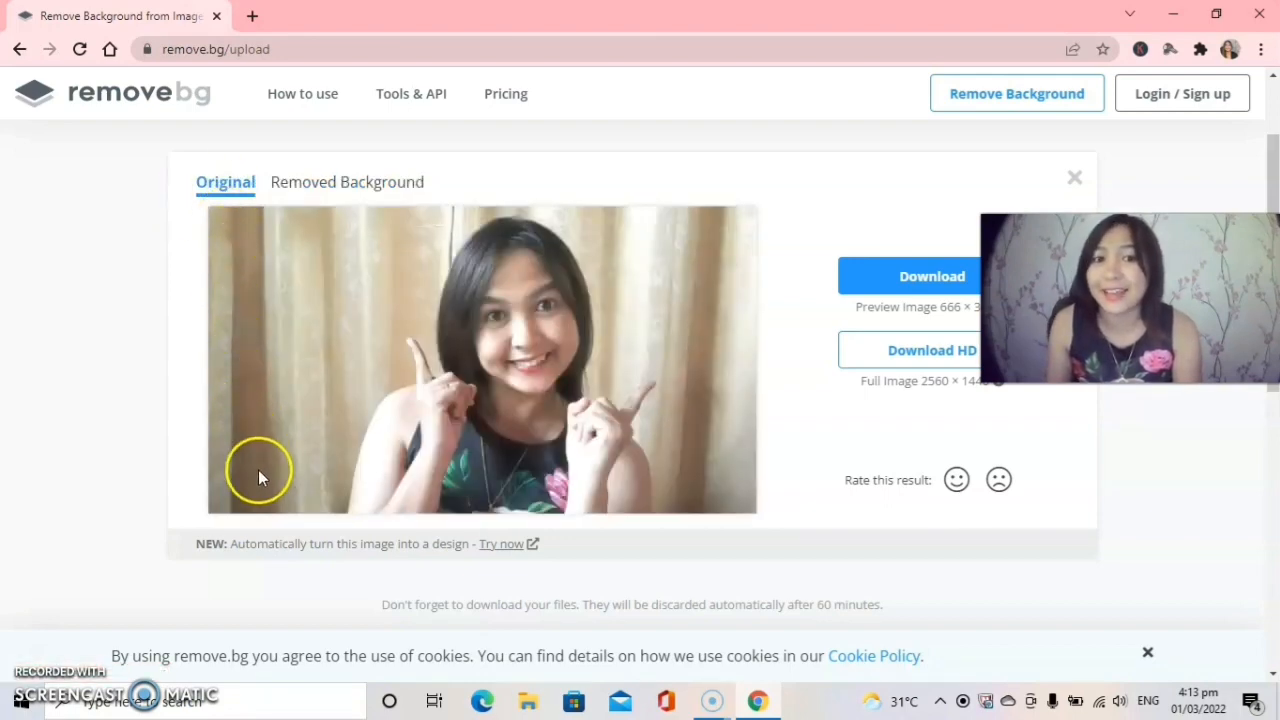
mouse_move(244, 264)
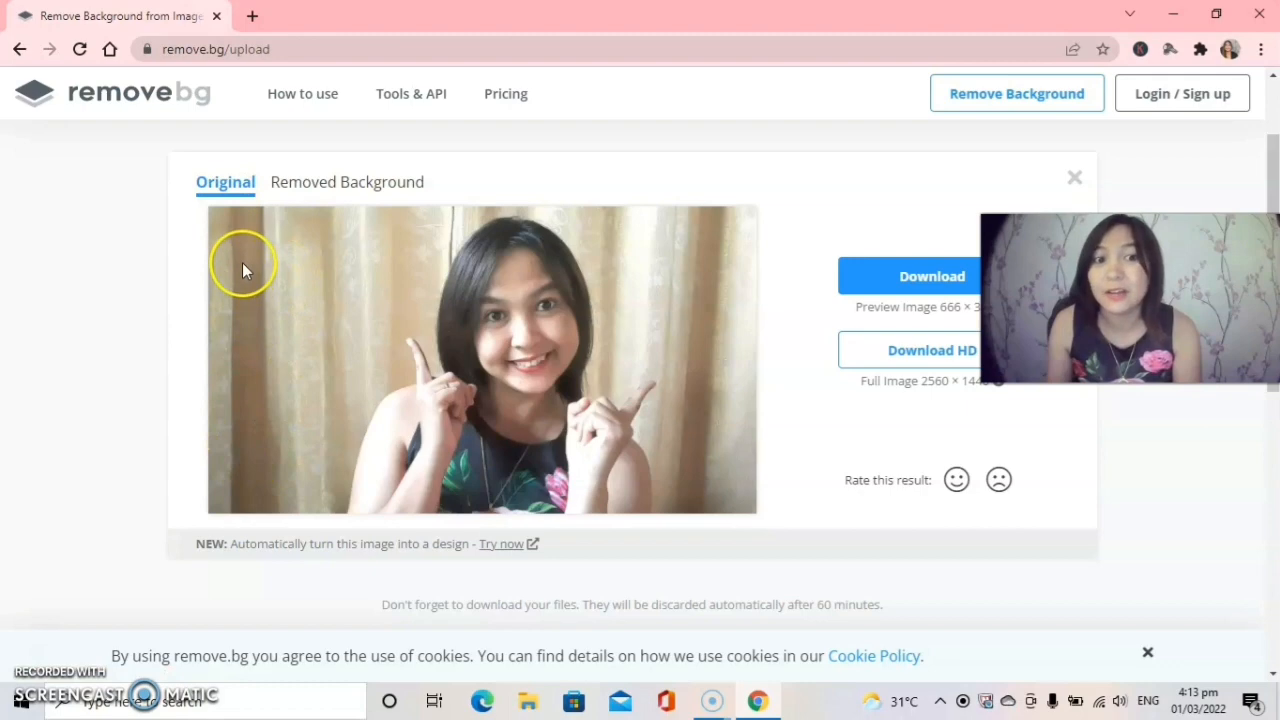
mouse_move(236, 464)
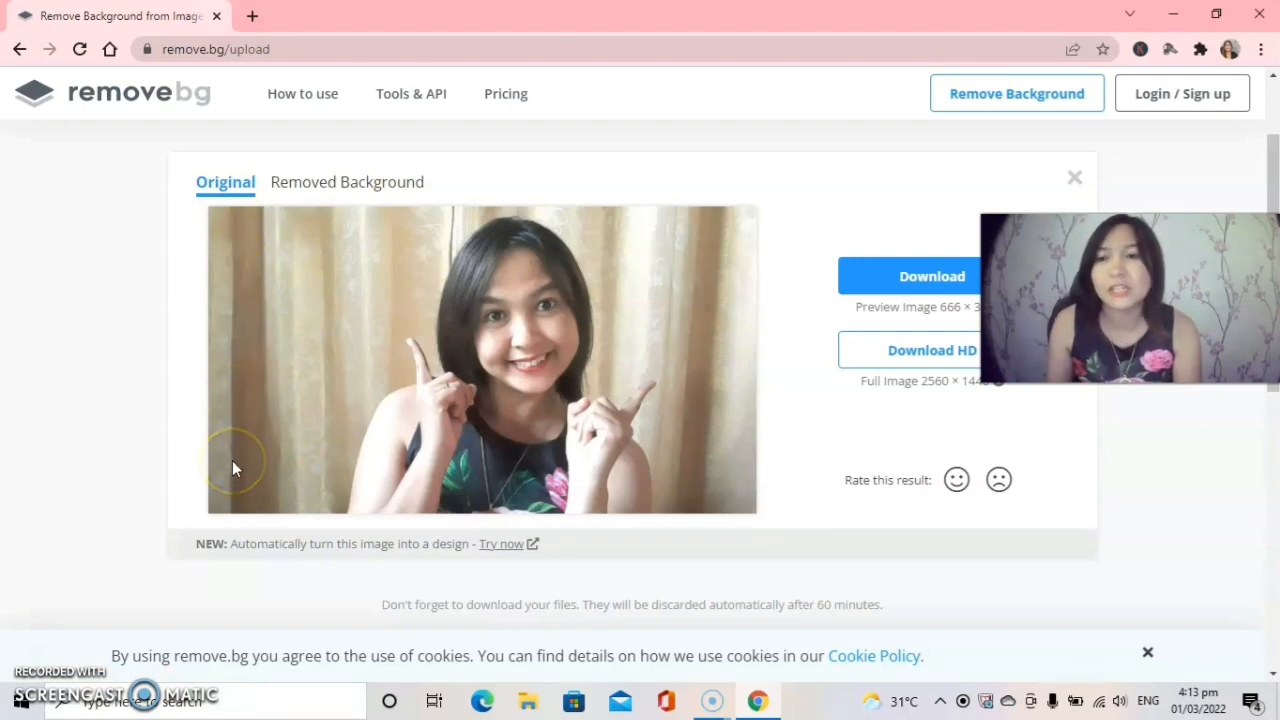
mouse_move(342, 288)
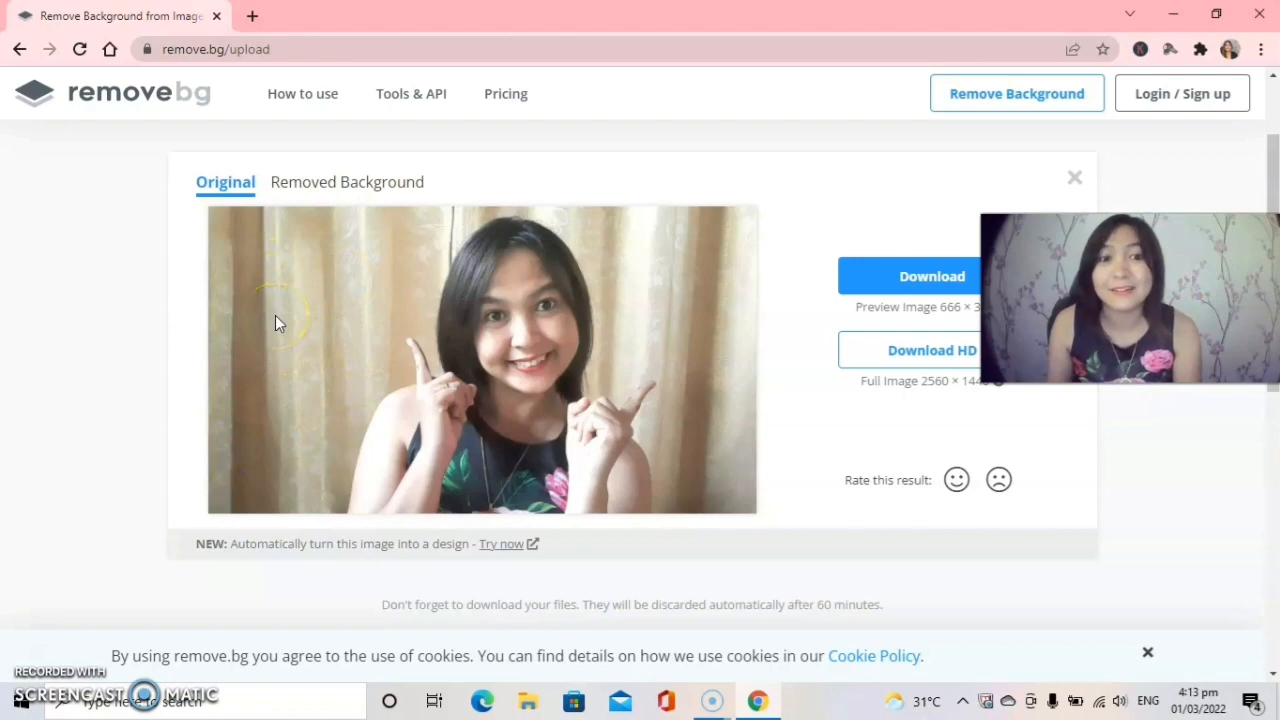
mouse_move(280, 322)
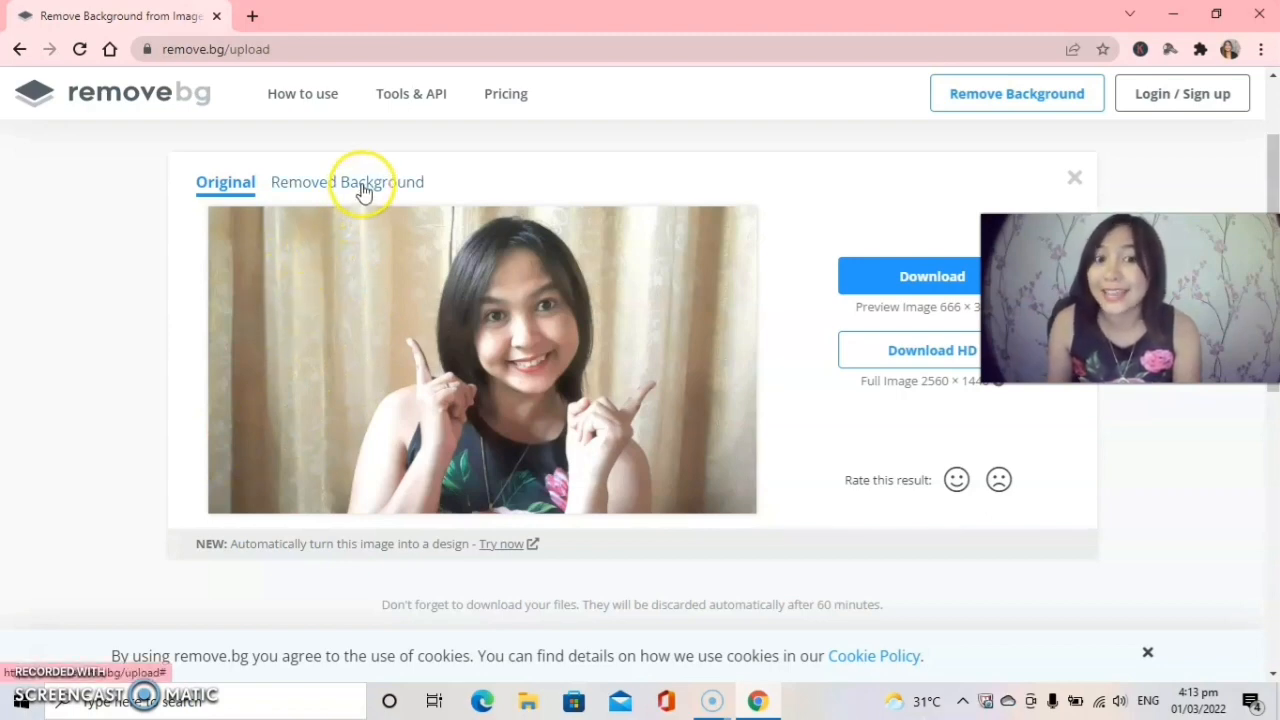
click(348, 182)
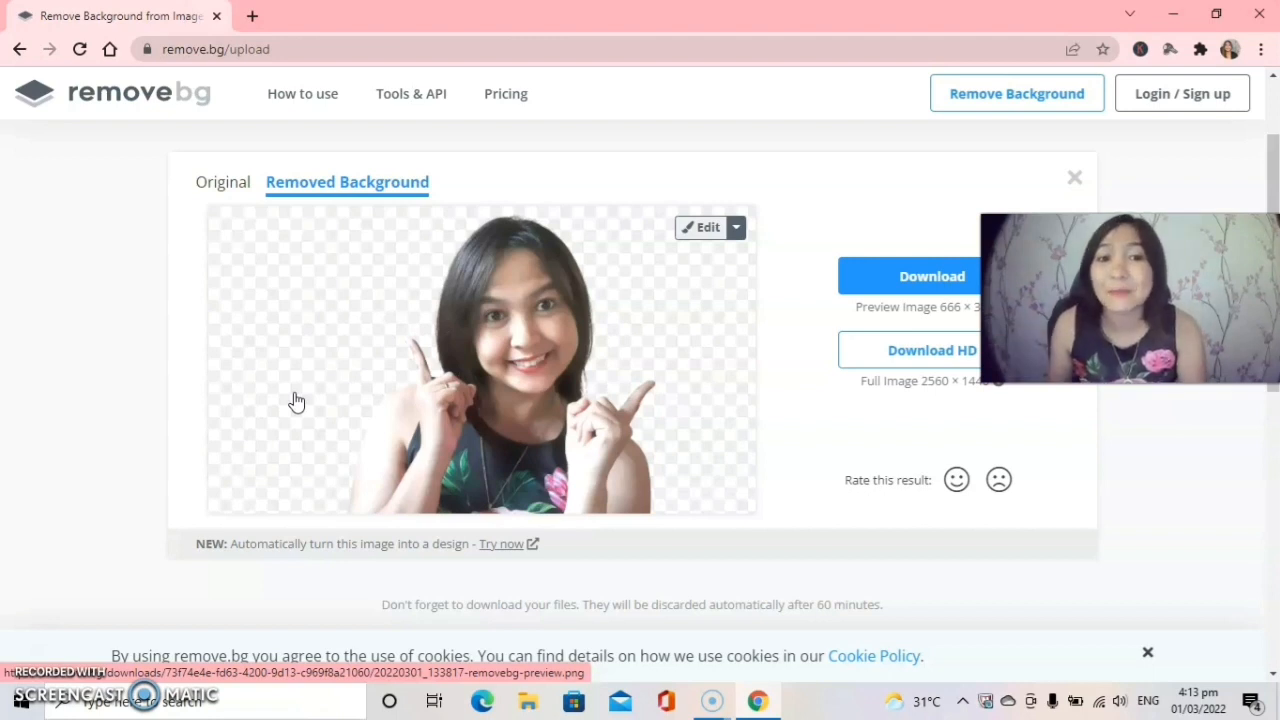
mouse_move(820, 310)
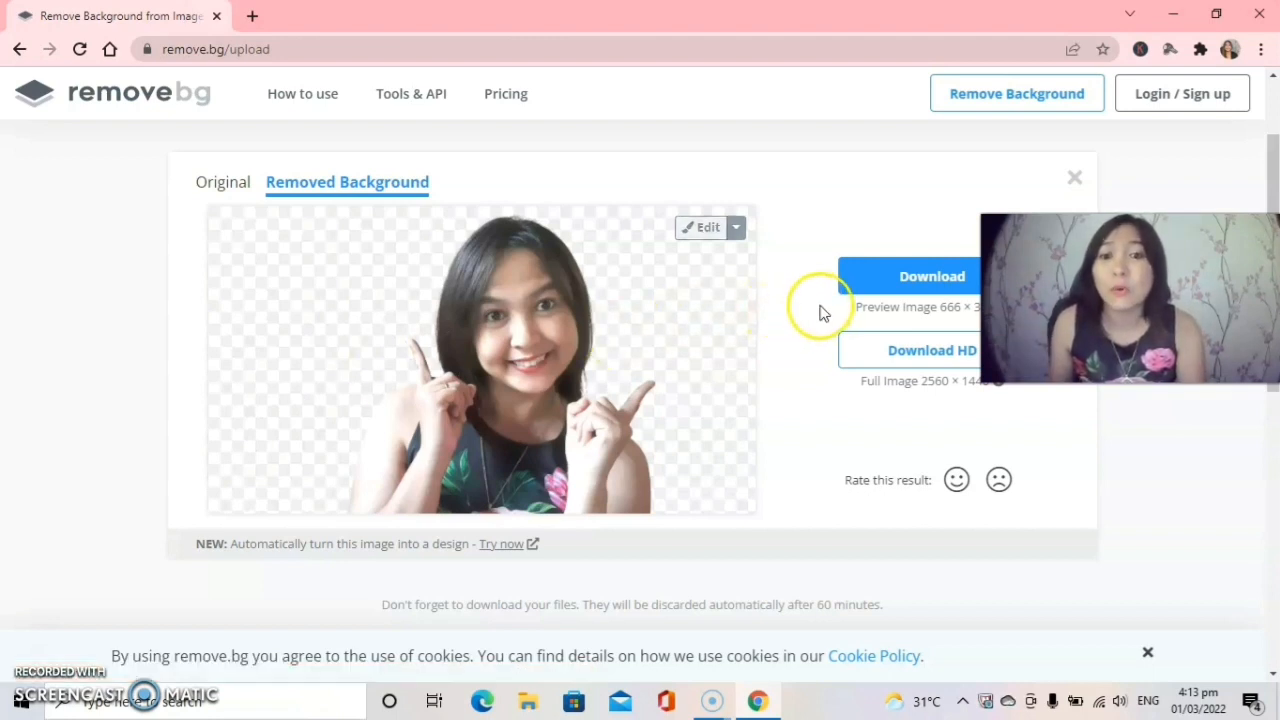
Download the background-free portrait as a preview PNG
click(932, 276)
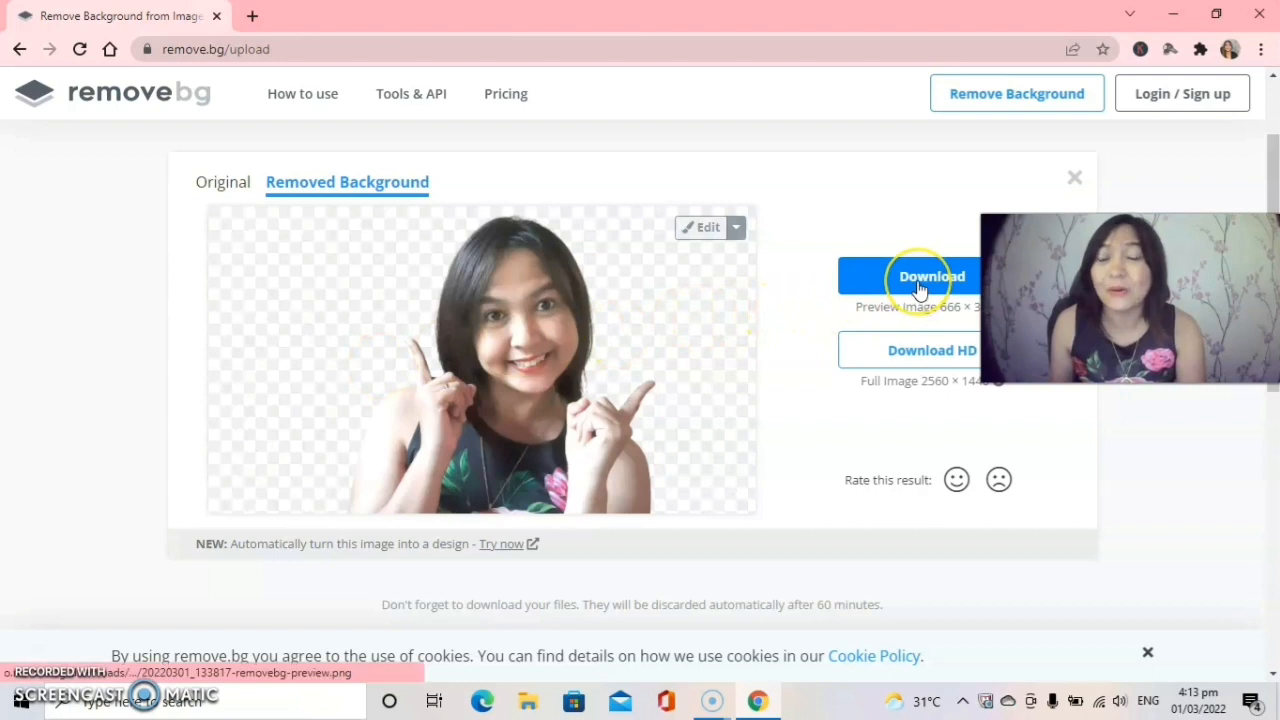
click(932, 276)
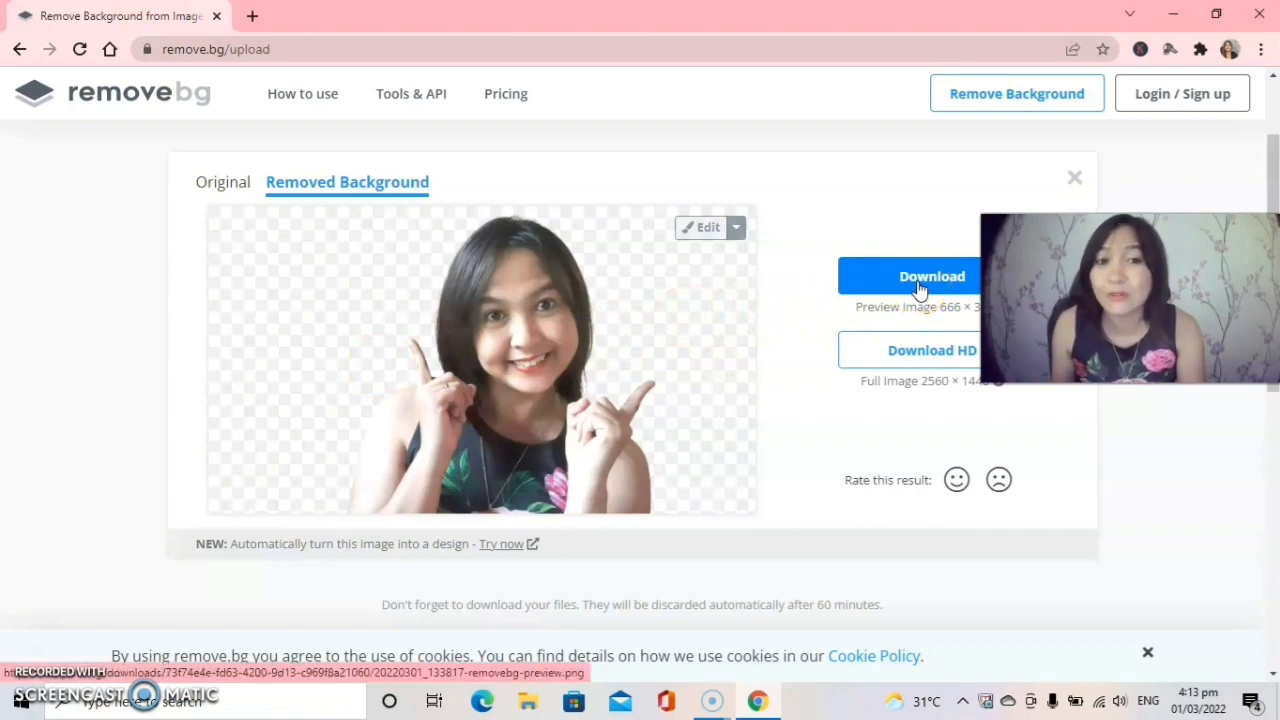
click(932, 276)
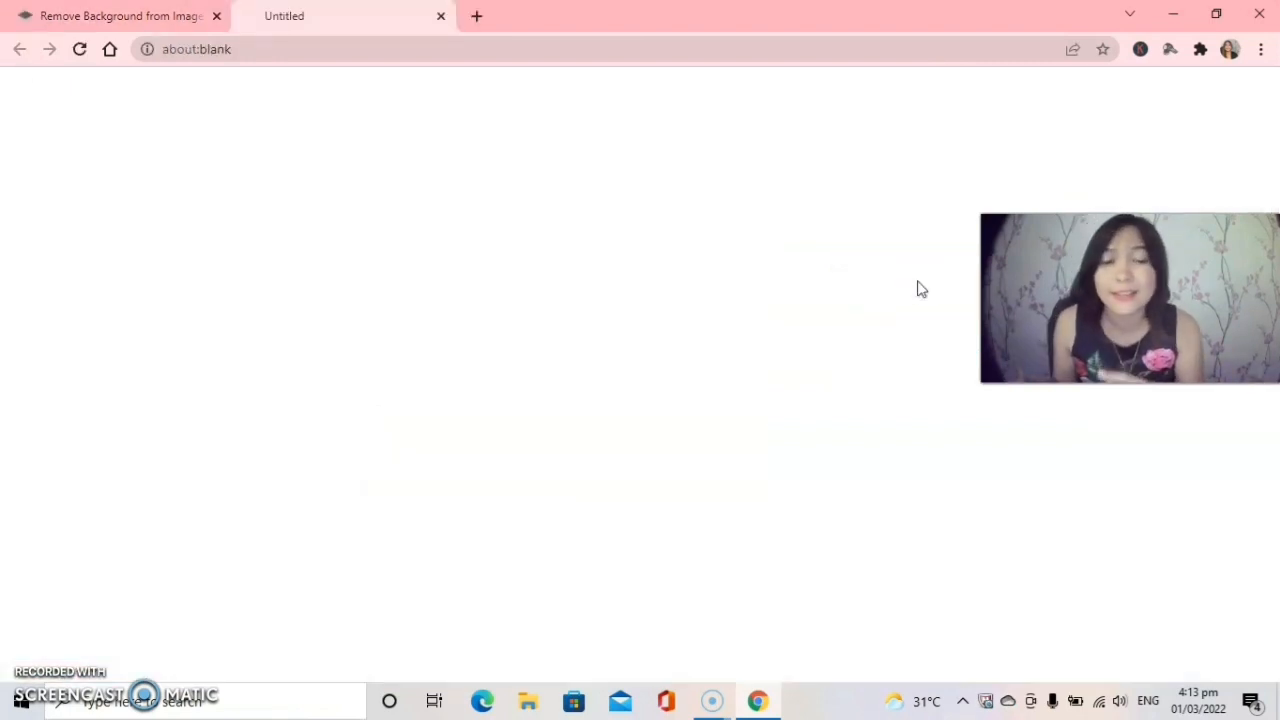
click(932, 262)
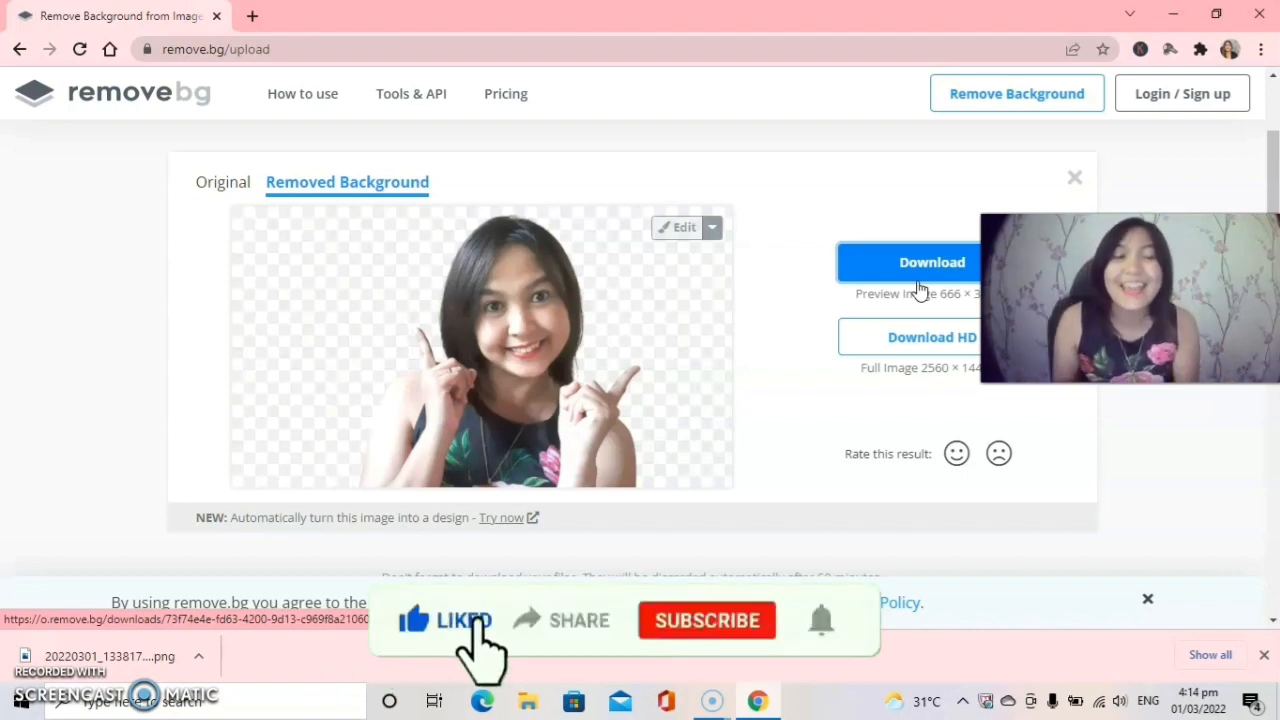
mouse_move(576, 650)
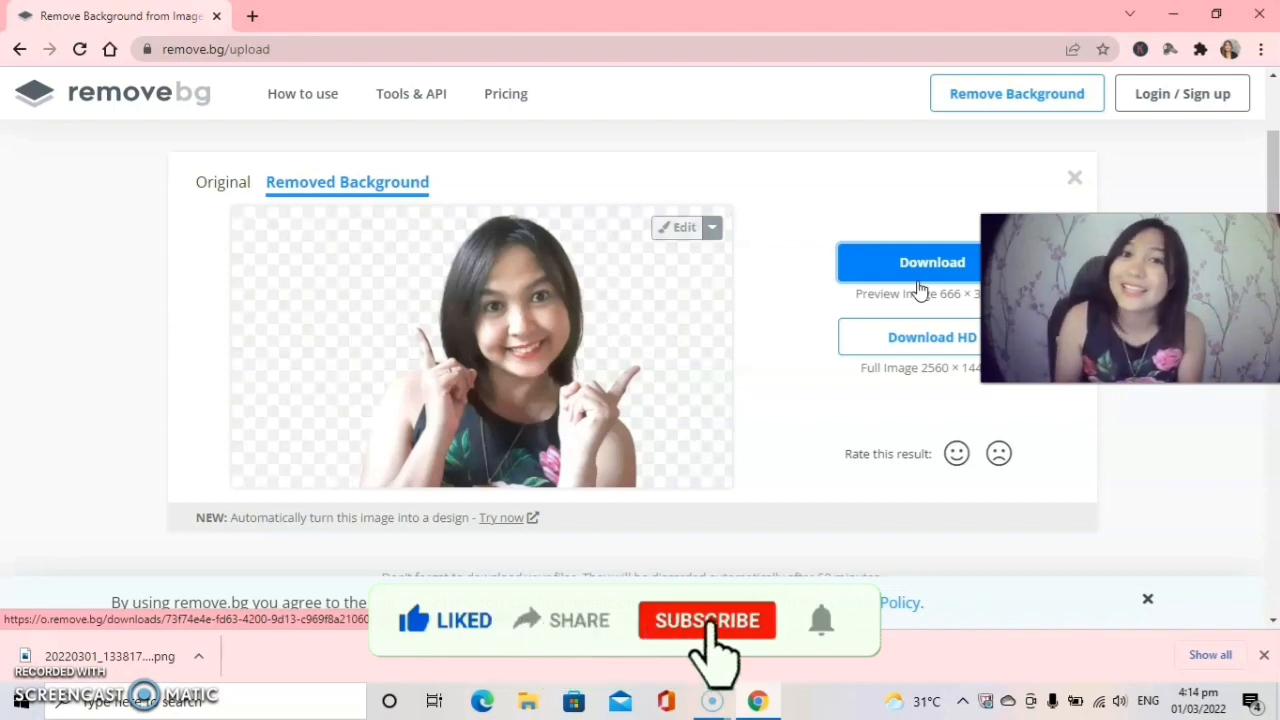
click(708, 620)
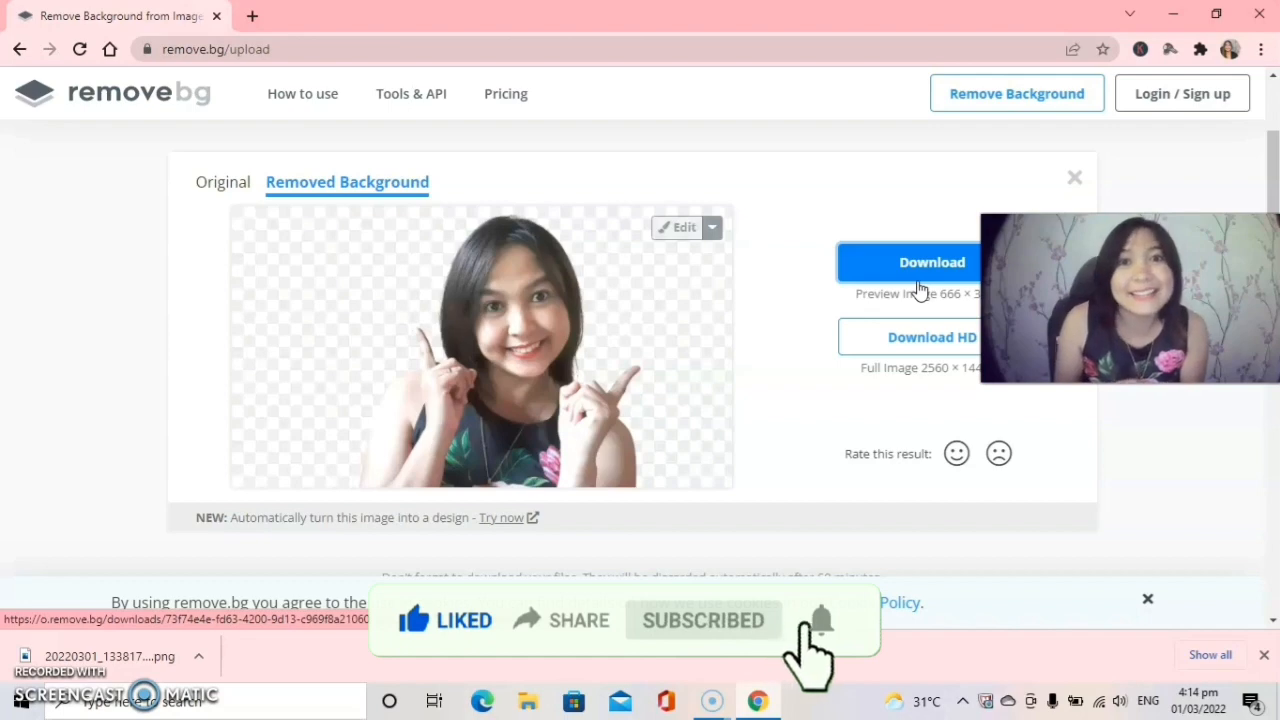